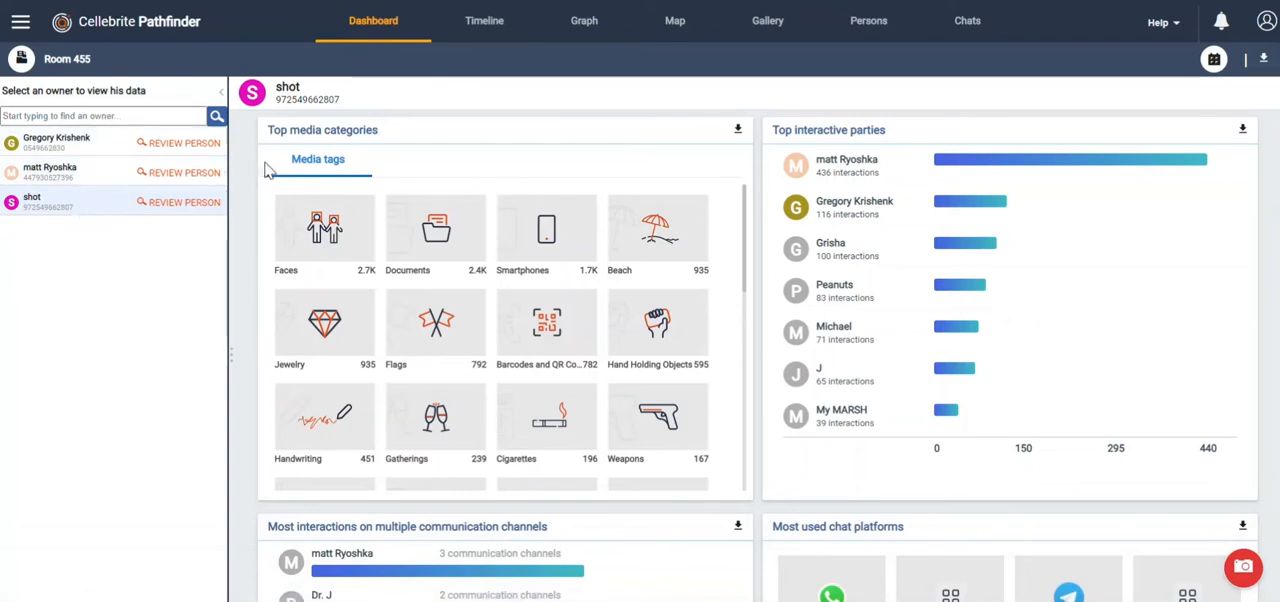
{"action": "mouse_move", "coordinate": [840, 148]}
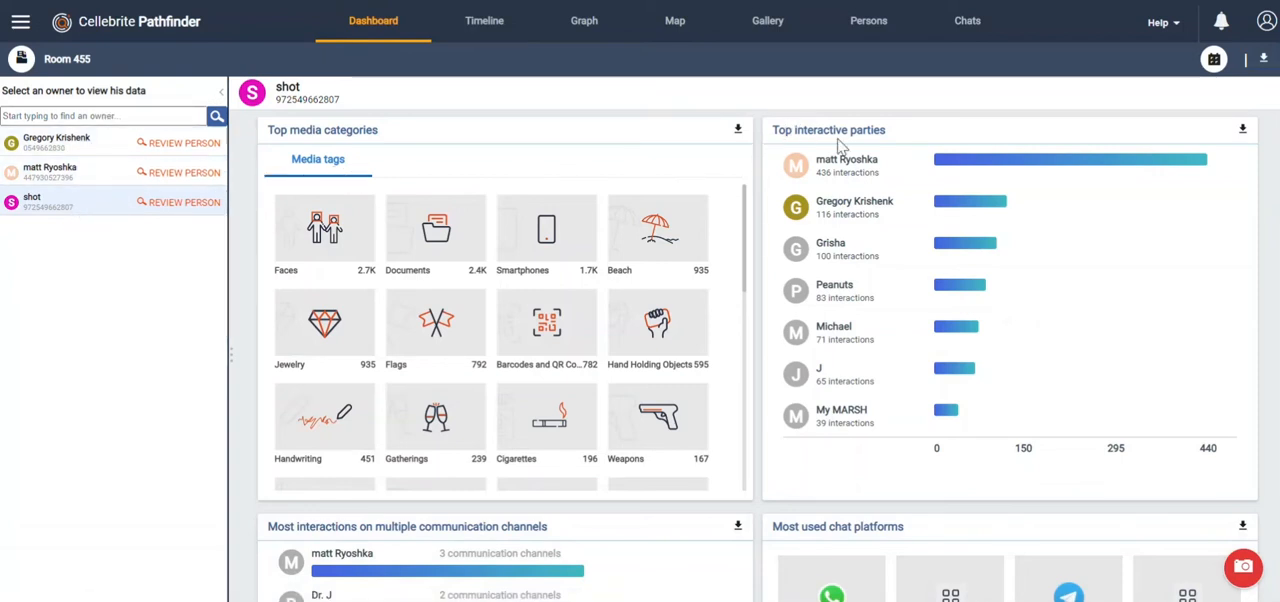
{"action": "mouse_move", "coordinate": [1276, 232]}
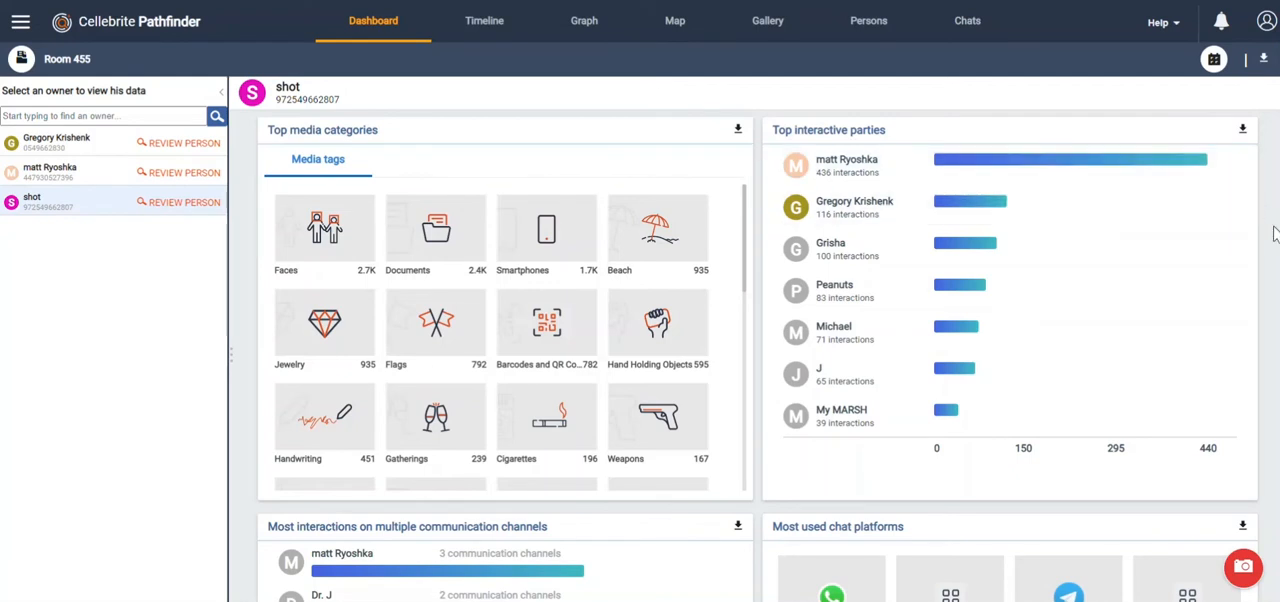
Step: Scroll the media tags and show the images tagged as Screenshots
{"action": "scroll", "scroll_direction": "down", "scroll_amount": 3}
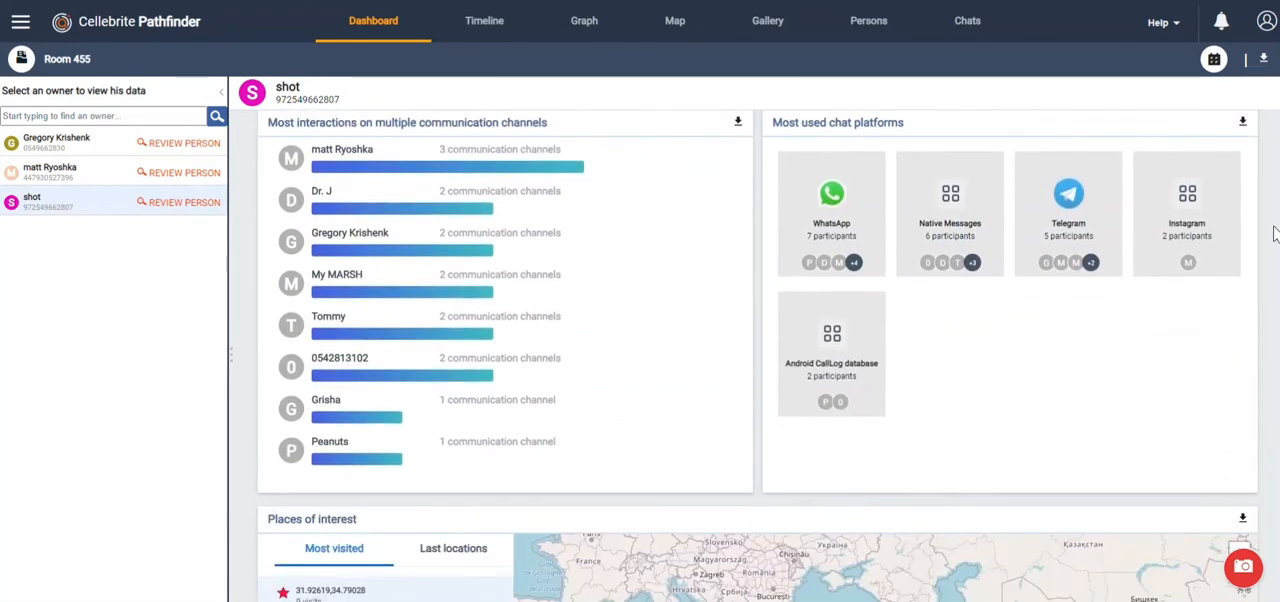
{"action": "scroll", "scroll_direction": "down", "scroll_amount": 3}
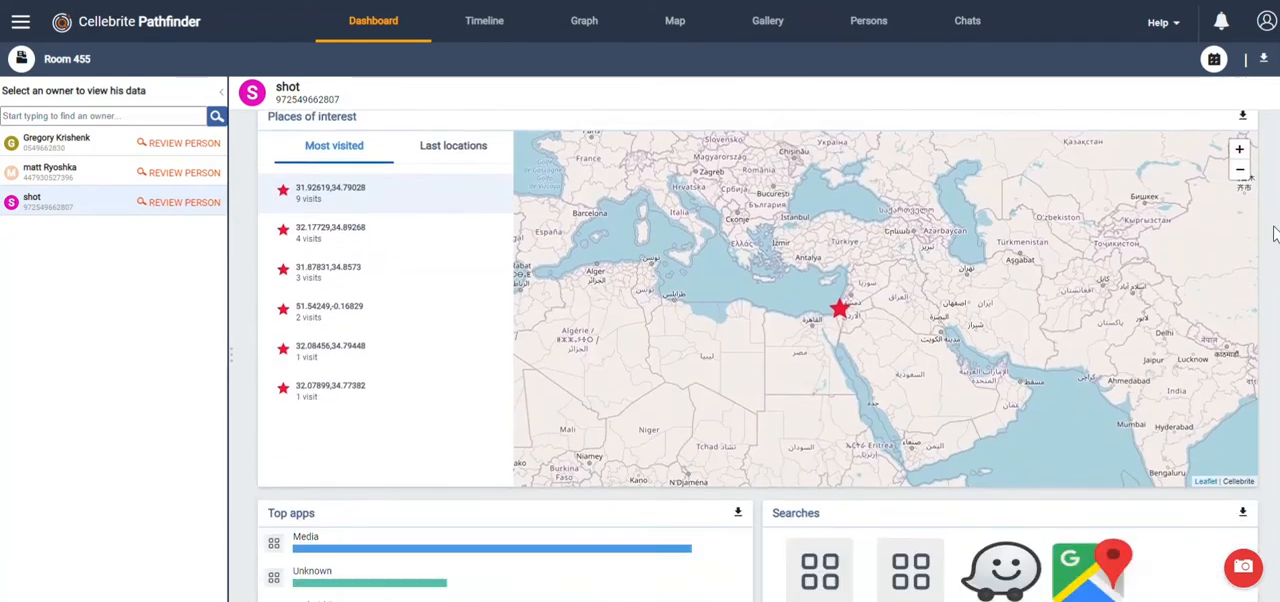
{"action": "scroll", "scroll_direction": "down", "scroll_amount": 3}
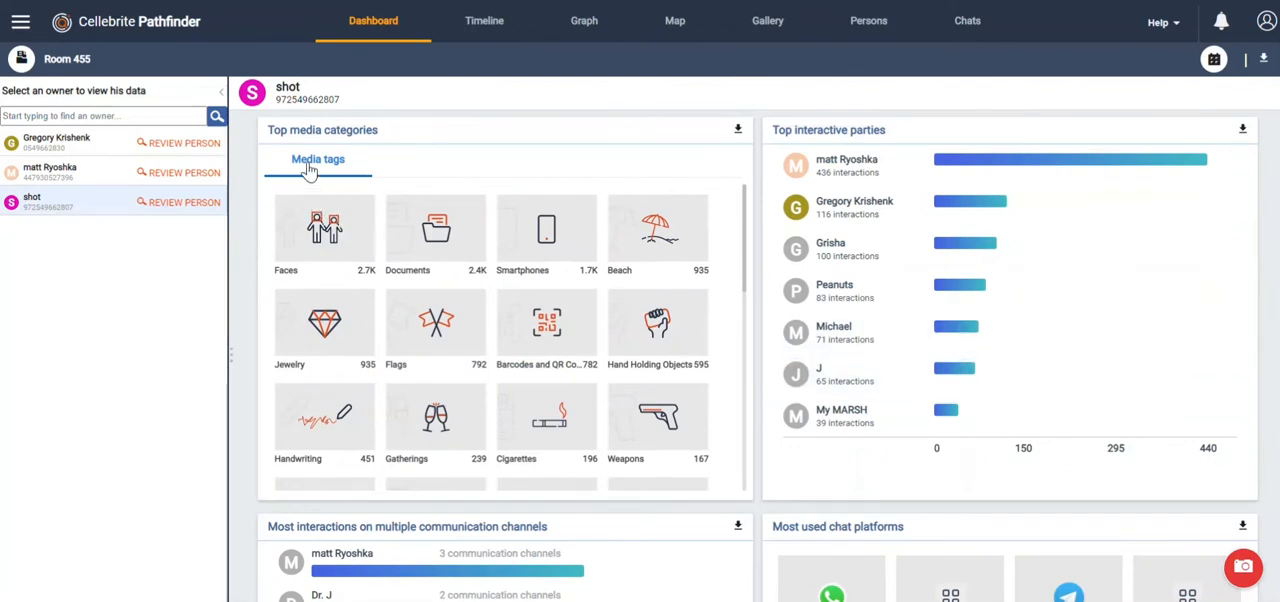
{"action": "mouse_move", "coordinate": [668, 436]}
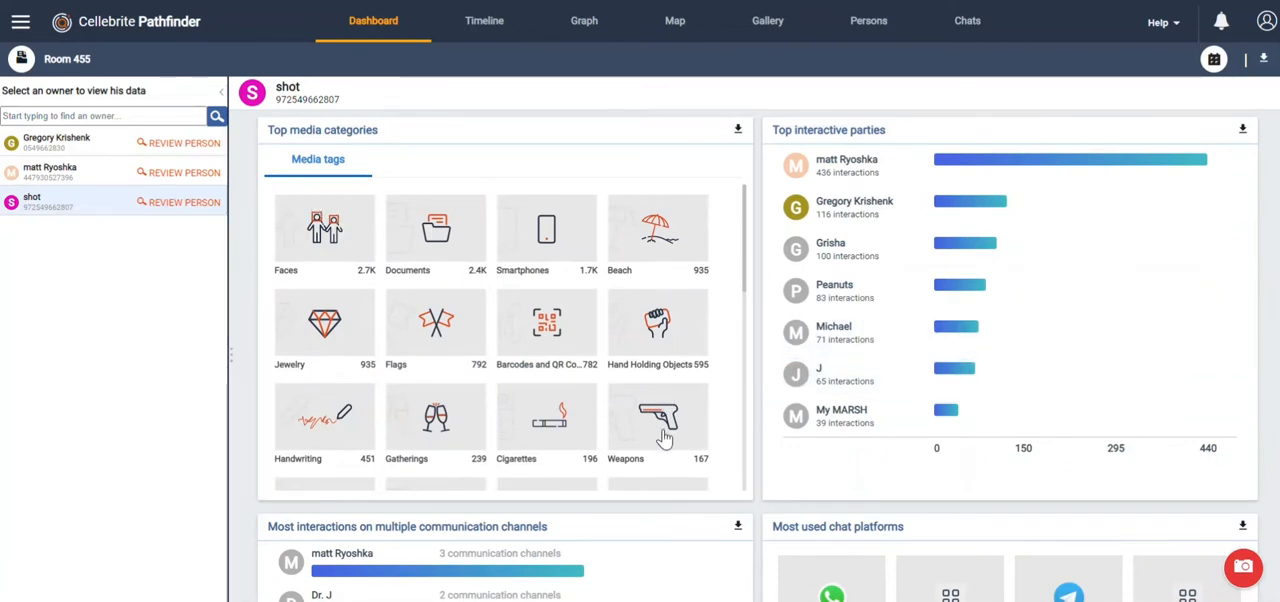
{"action": "scroll", "scroll_direction": "down", "scroll_amount": 3}
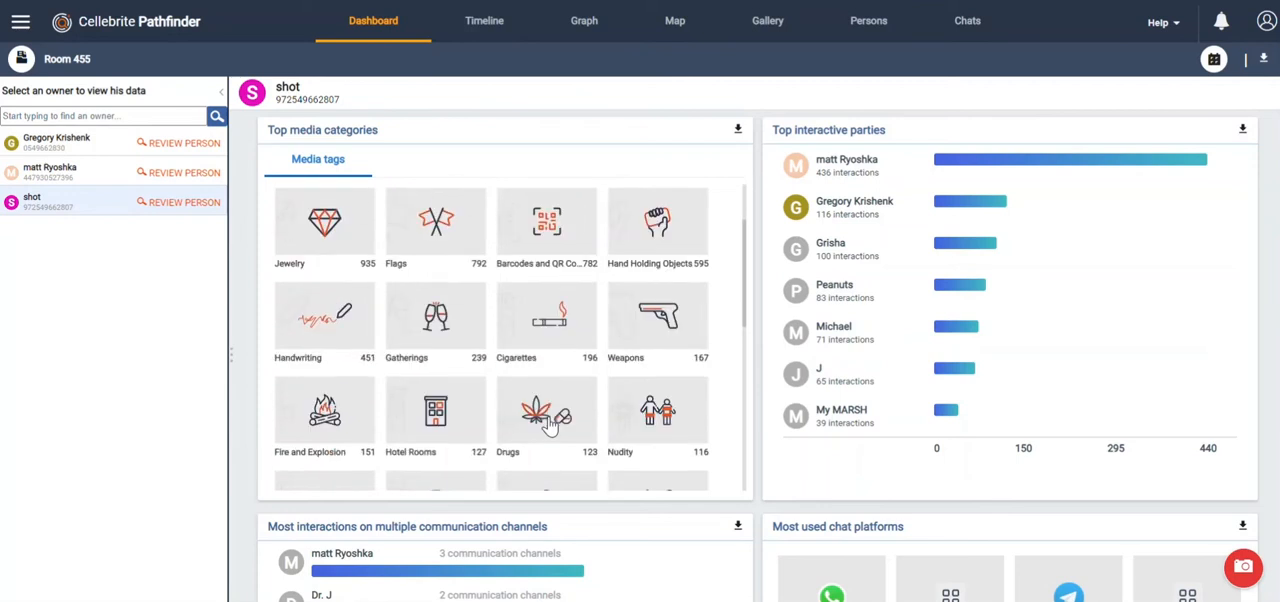
{"action": "mouse_move", "coordinate": [540, 436]}
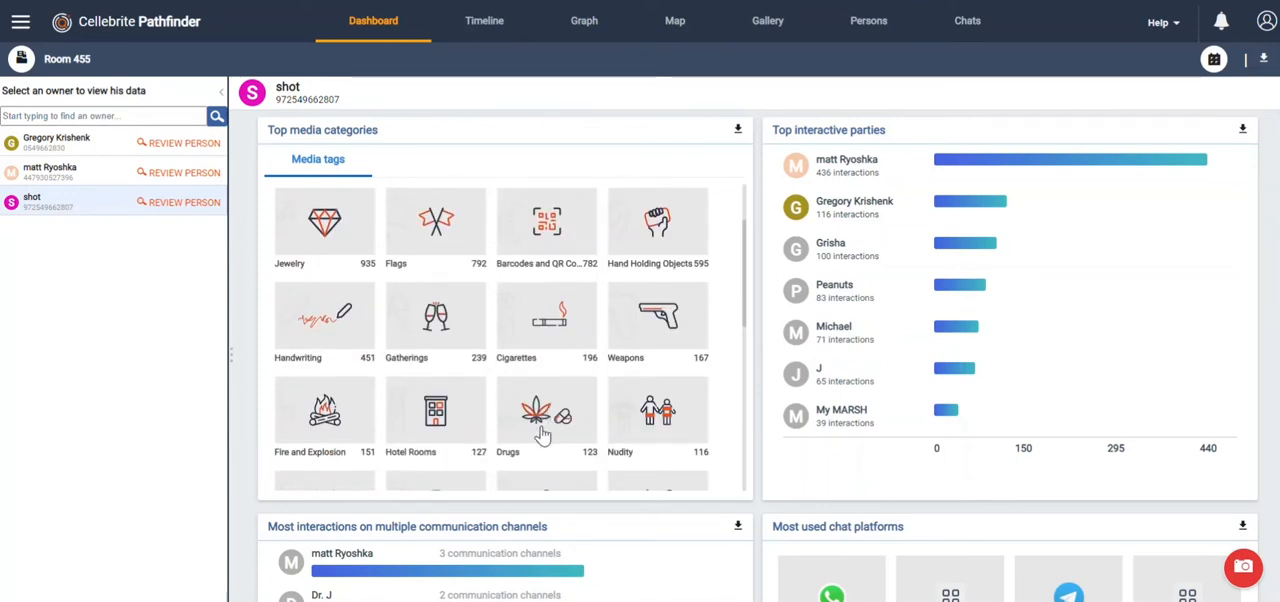
{"action": "scroll", "scroll_direction": "down", "scroll_amount": 3}
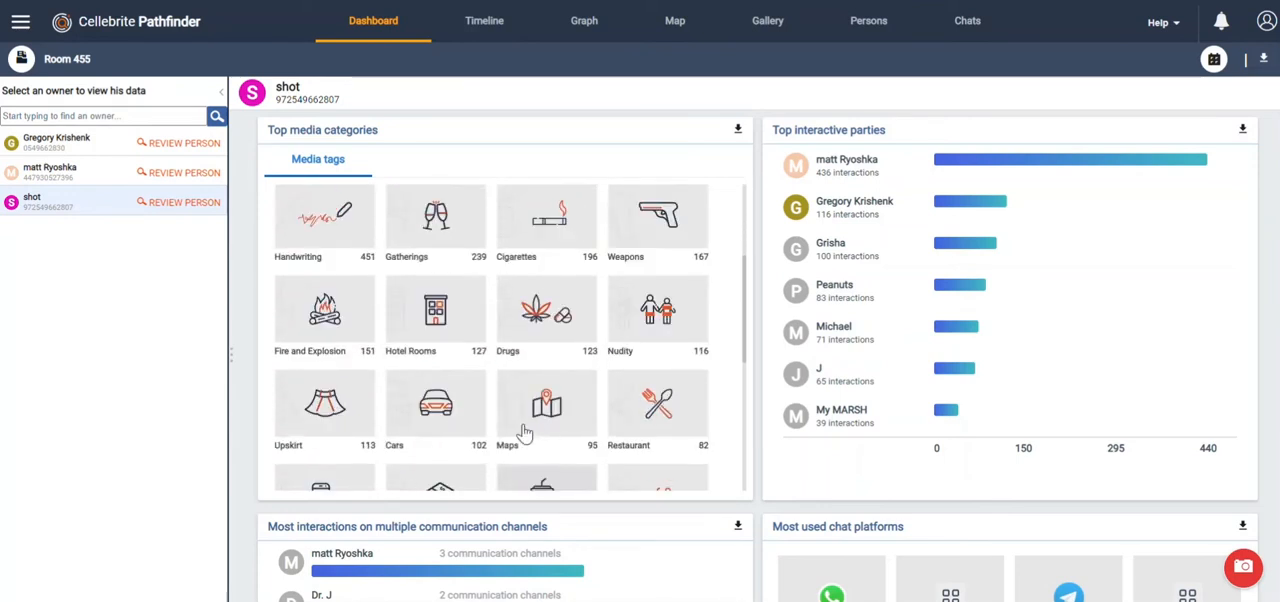
{"action": "scroll", "scroll_direction": "down", "scroll_amount": 3}
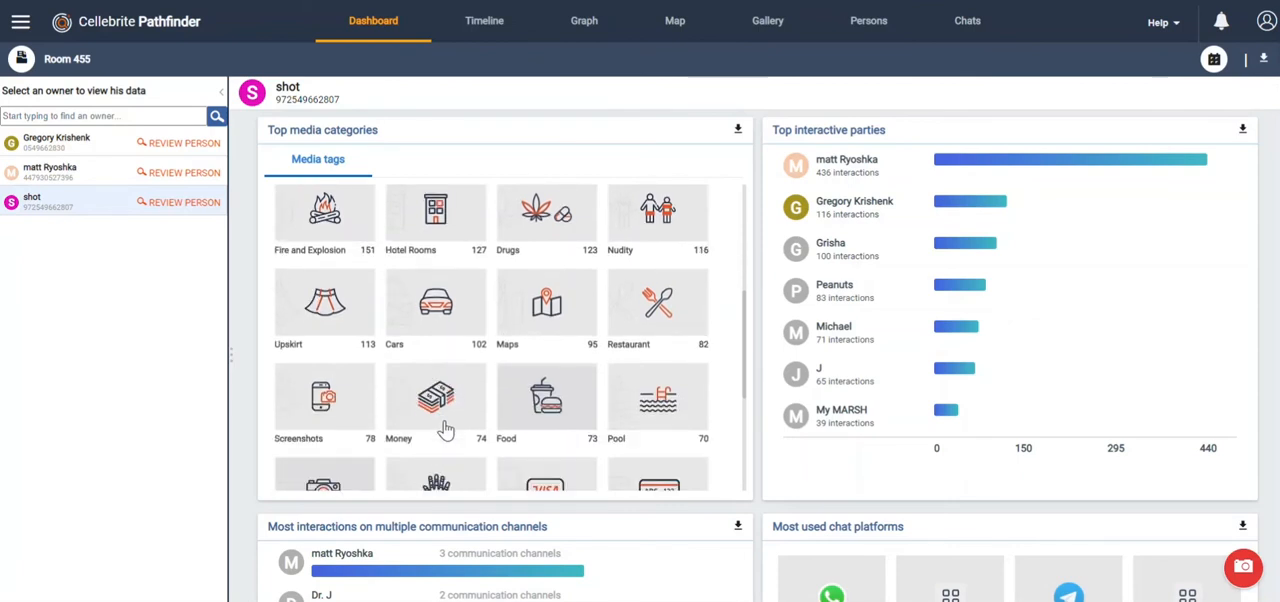
{"action": "scroll", "scroll_direction": "down", "scroll_amount": 3}
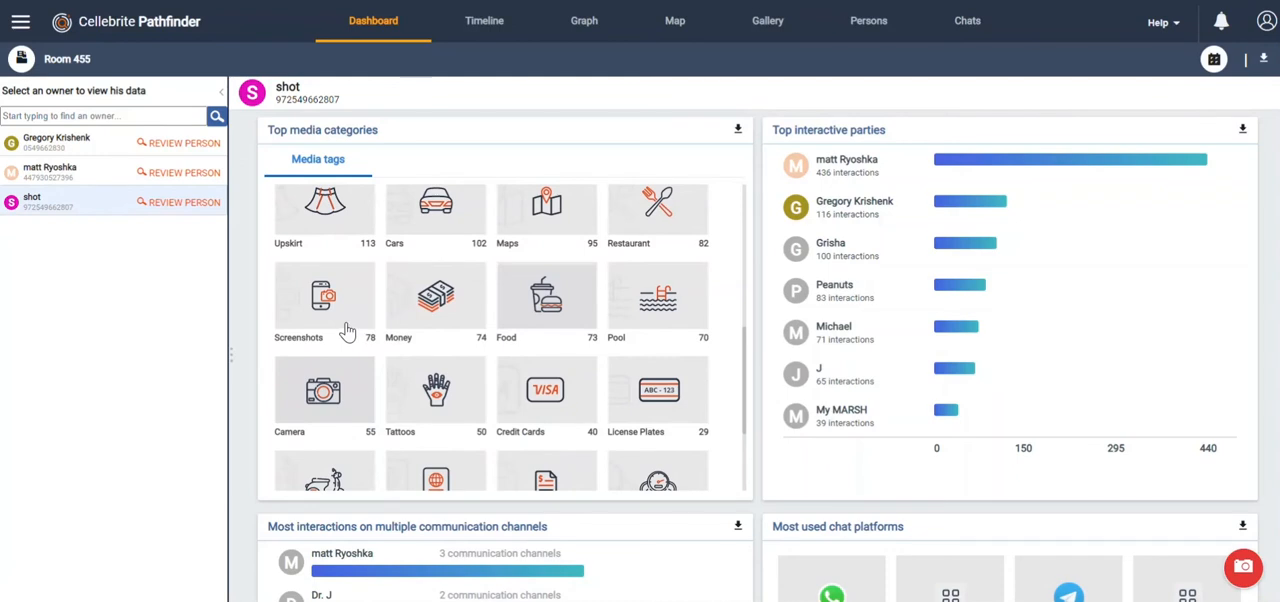
{"action": "left_click", "coordinate": [324, 298]}
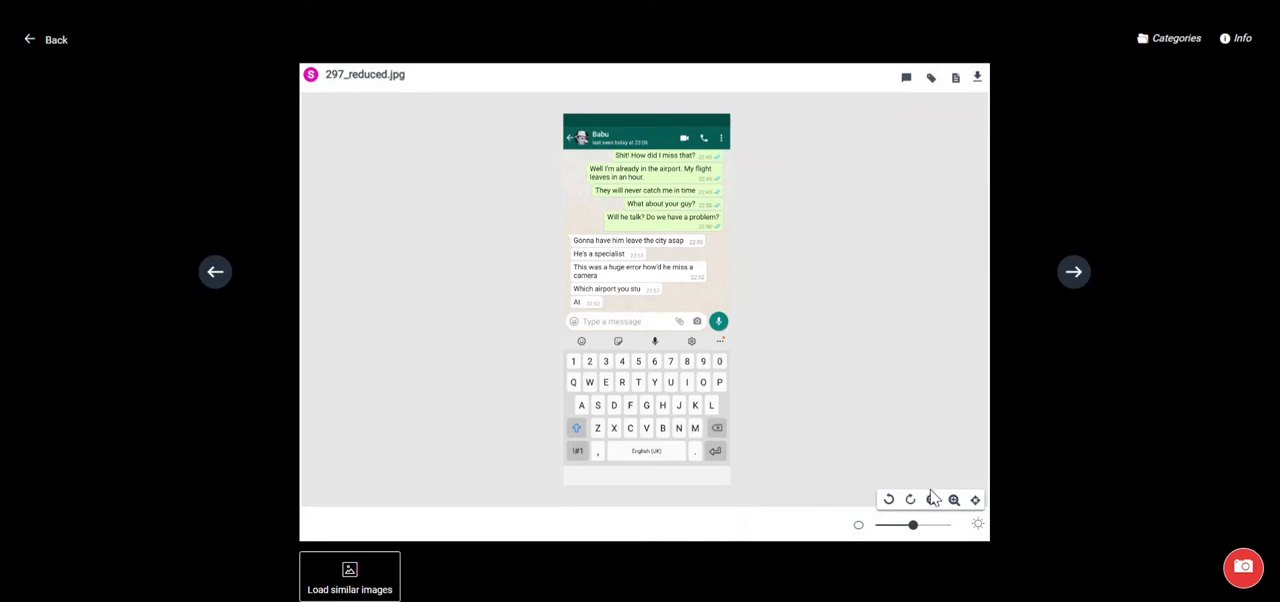
Step: Enlarge the WhatsApp chat screenshot 297_reduced.jpg so its messages are readable
{"action": "left_click", "coordinate": [952, 498]}
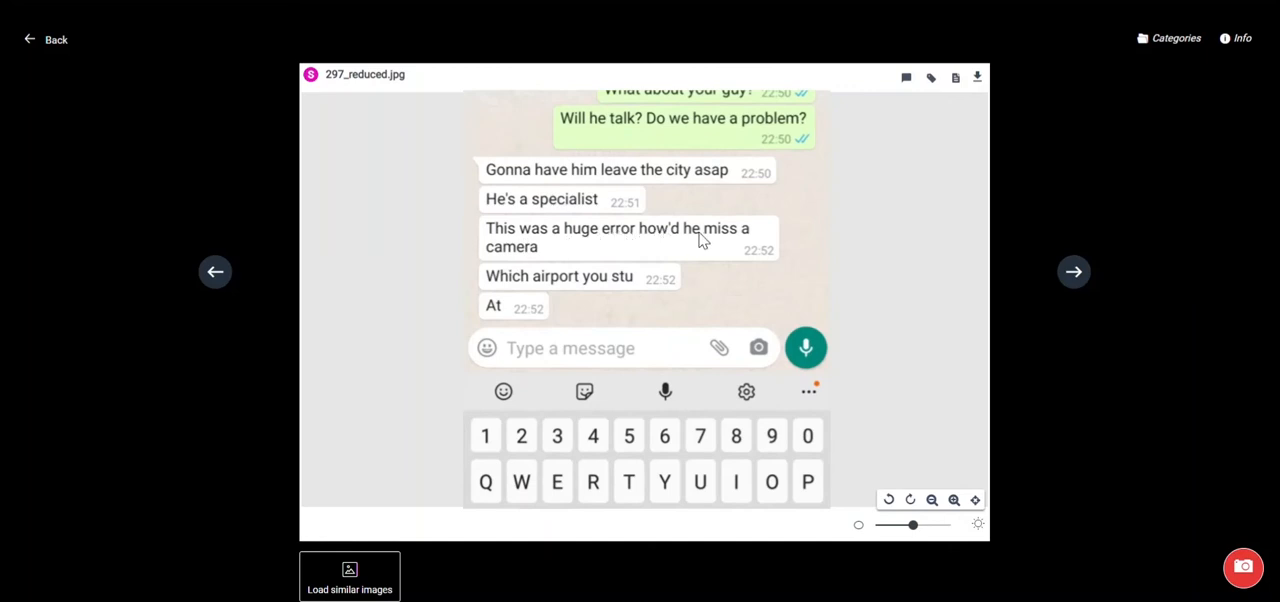
{"action": "mouse_move", "coordinate": [530, 258]}
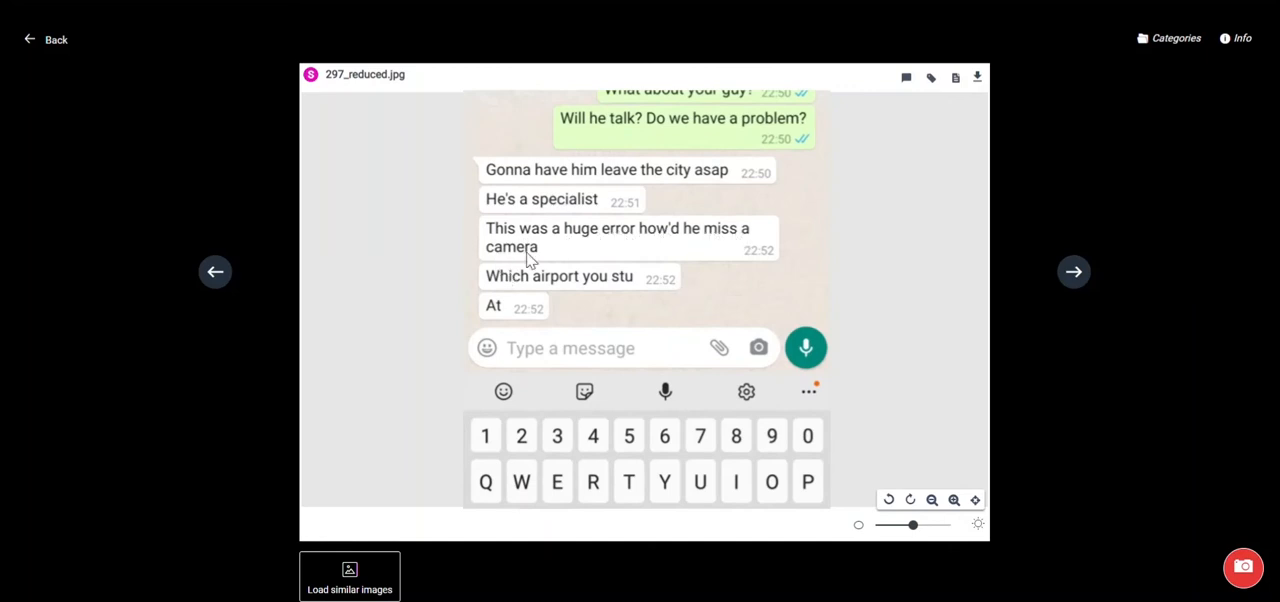